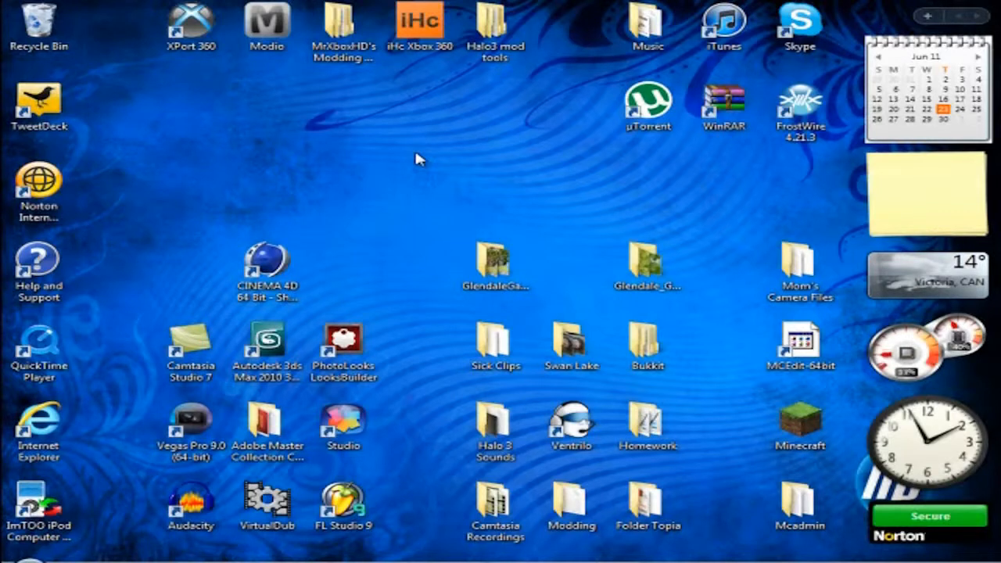
mouse_move(163, 101)
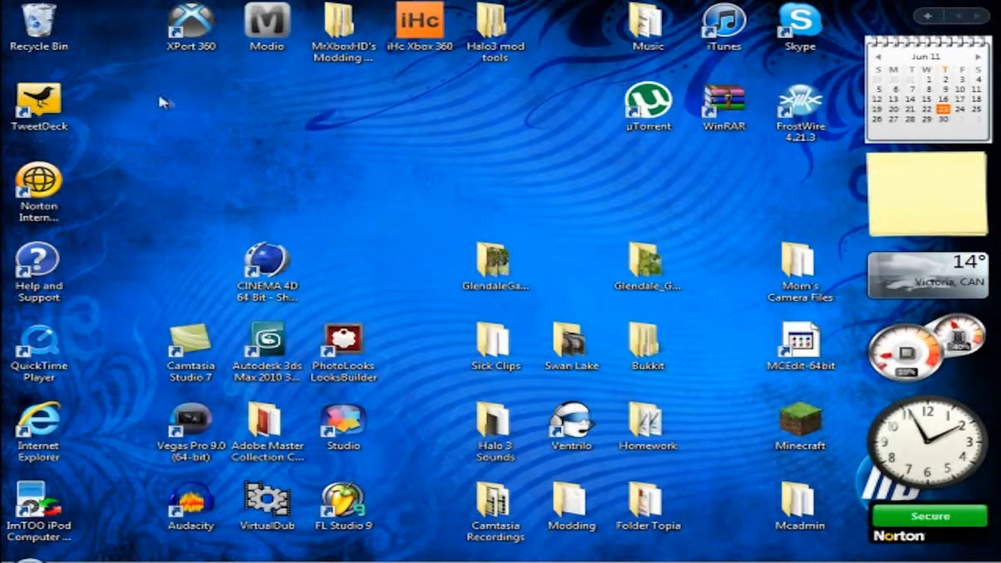
mouse_move(227, 179)
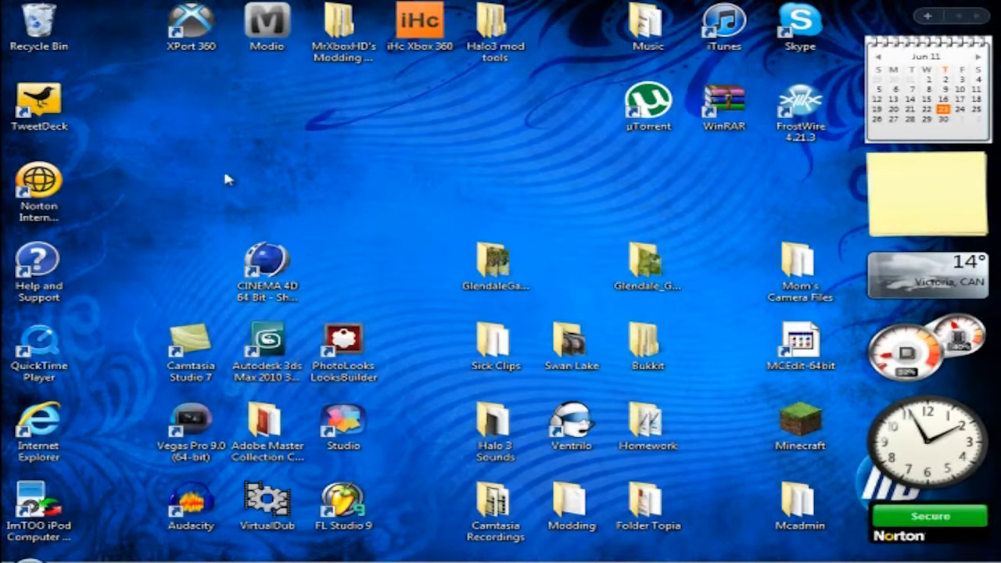
mouse_move(185, 156)
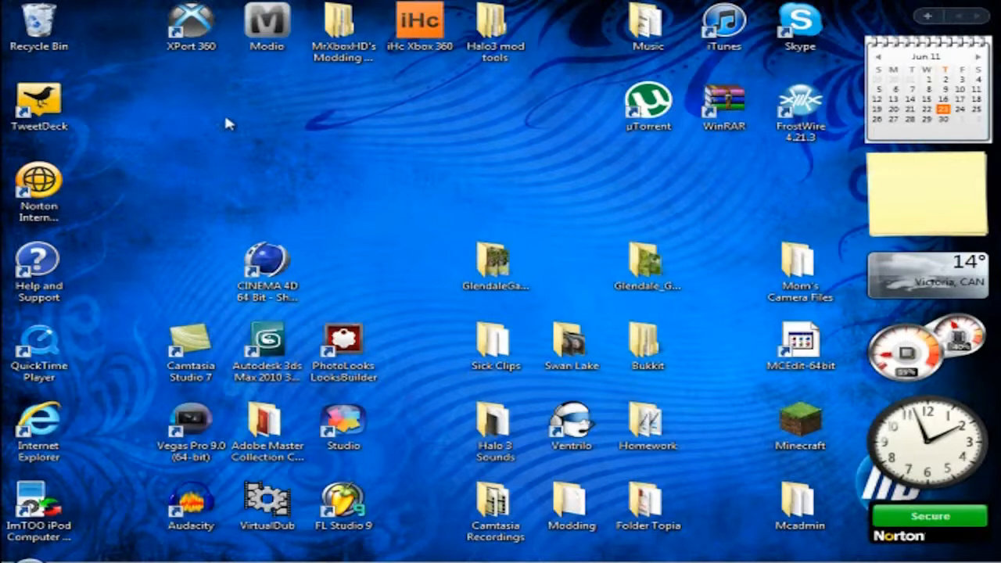
mouse_move(335, 153)
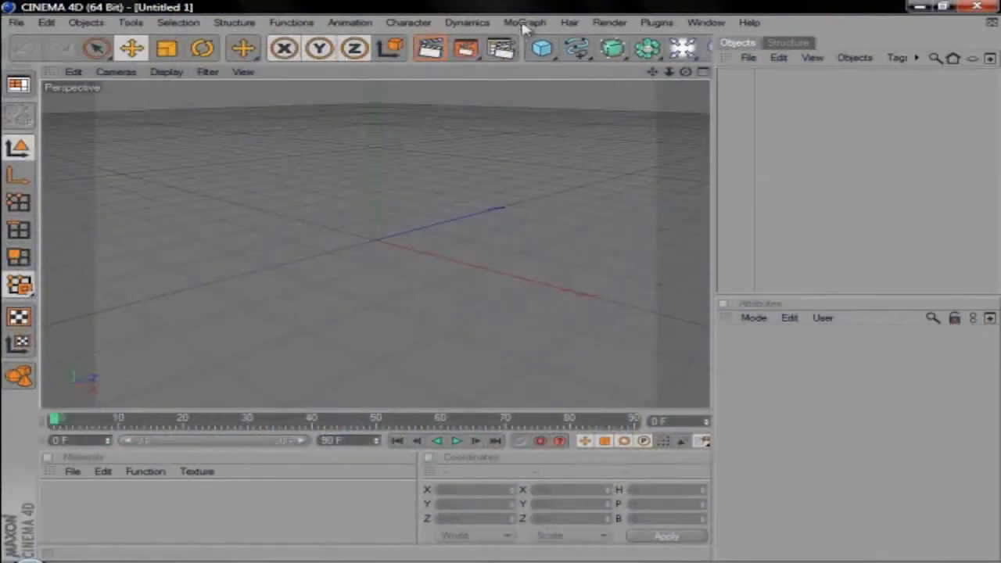
Step: Add a MoGraph Text object reading 'EE' with Depth 60 and bring up its font chooser
click(467, 22)
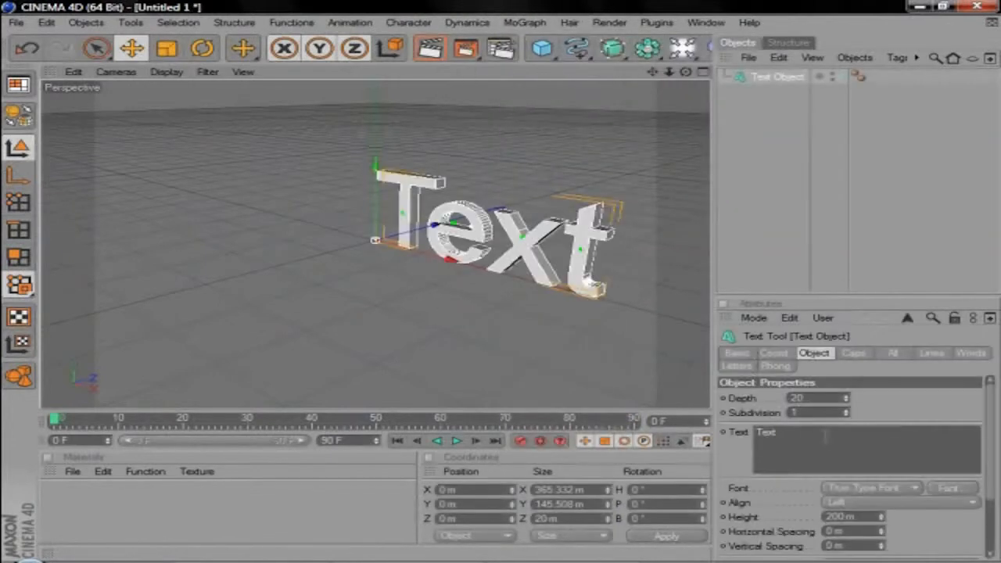
text(EE)
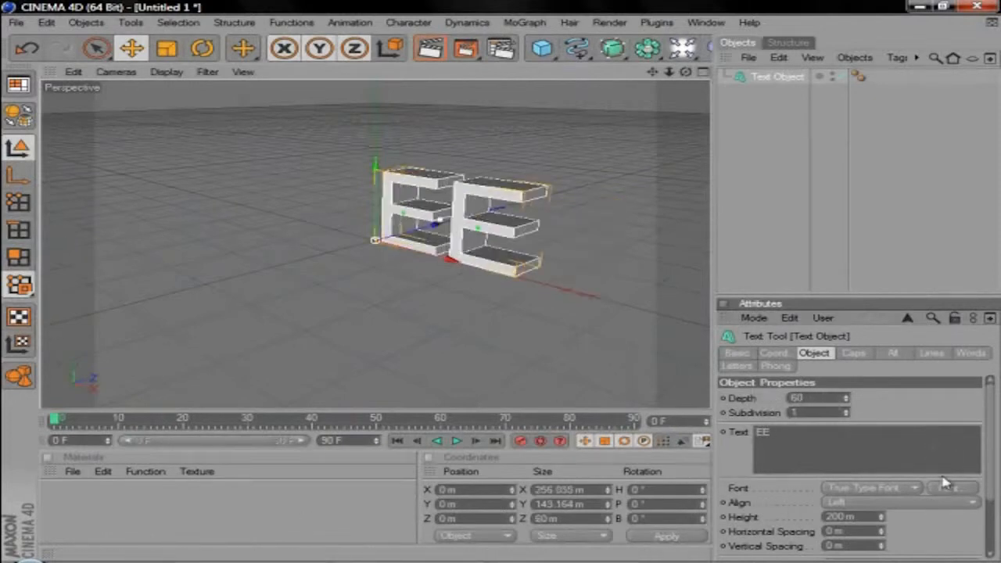
click(948, 488)
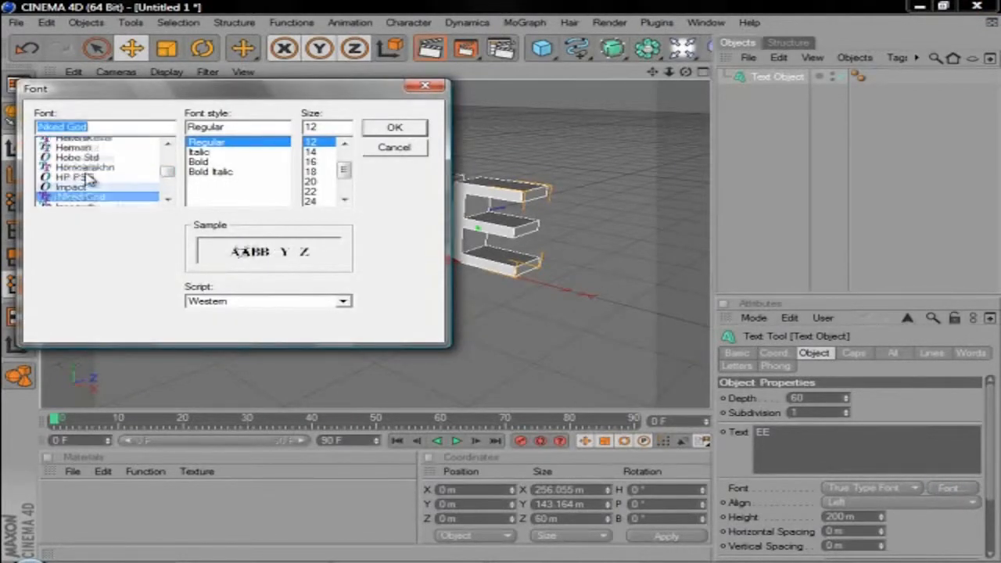
Step: Apply the Gunplay 3D font to the EE text
click(81, 170)
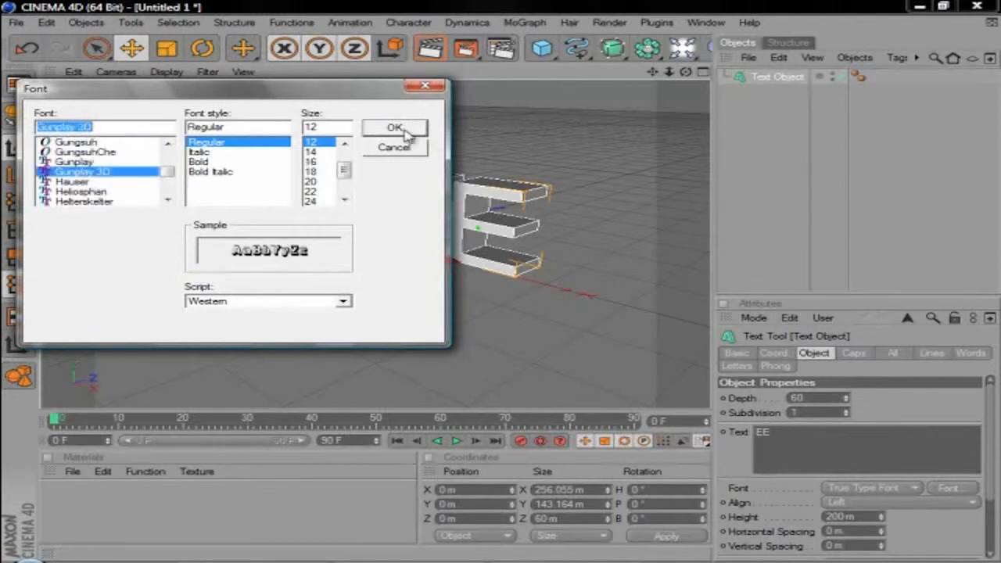
click(395, 128)
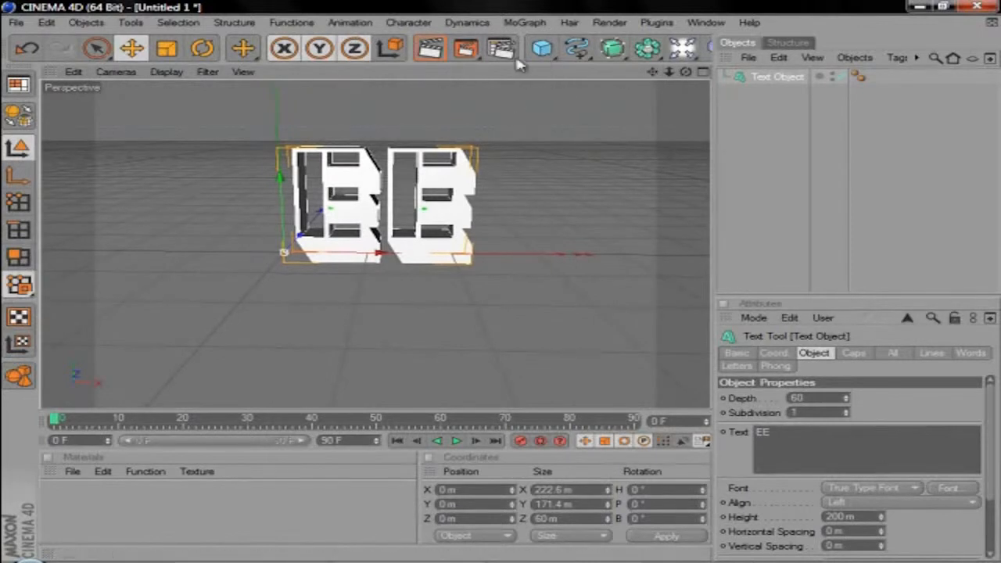
mouse_move(563, 19)
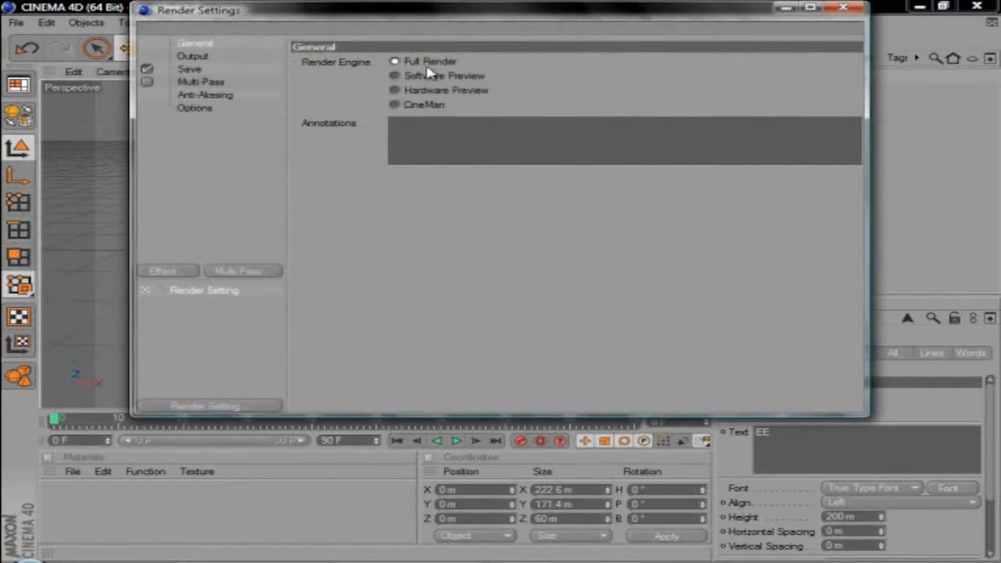
Step: Set render output to 1280×720 HDTV 16:9 with the frame range covering all frames 0–90
click(192, 56)
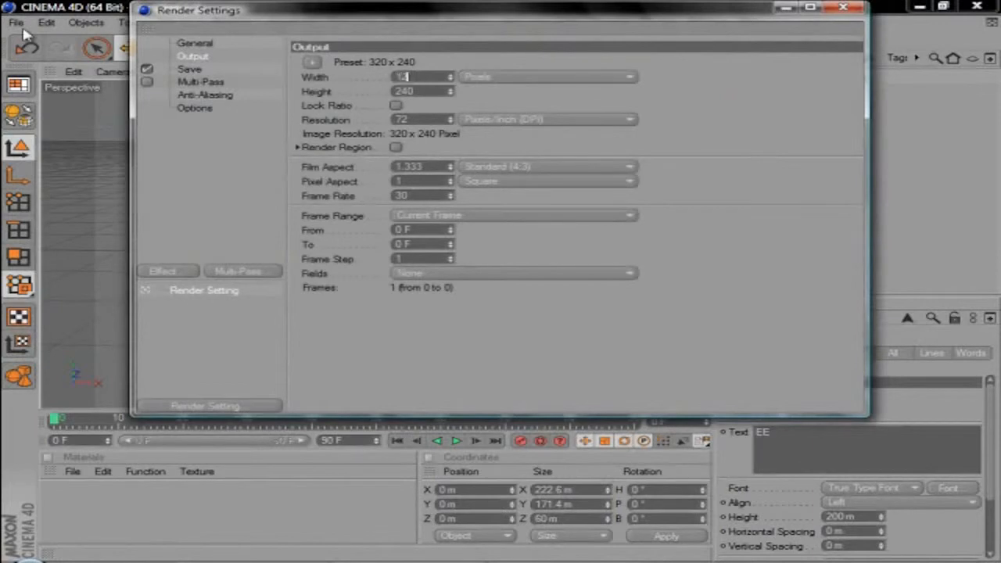
text(1280)
click(424, 91)
text(720)
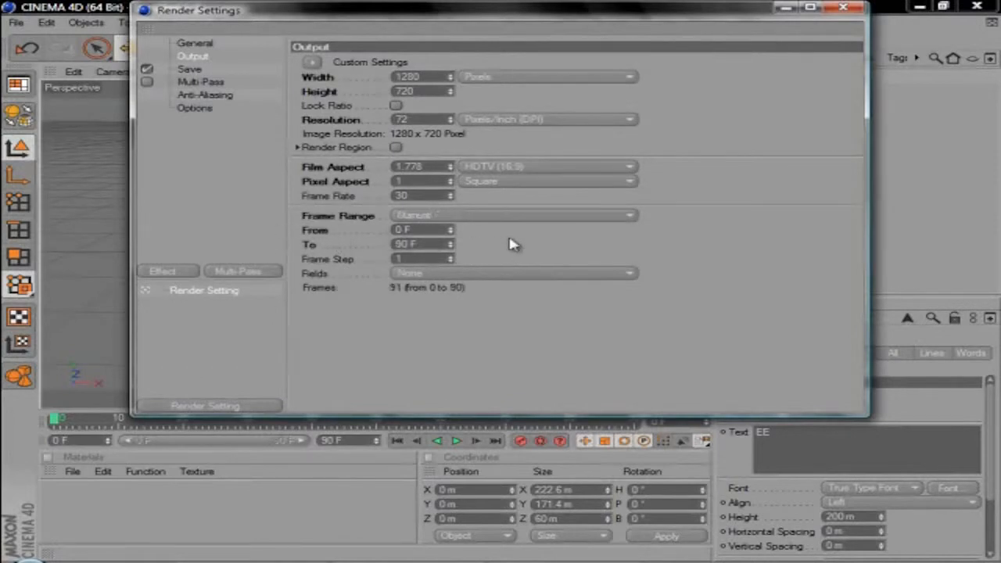
mouse_move(175, 59)
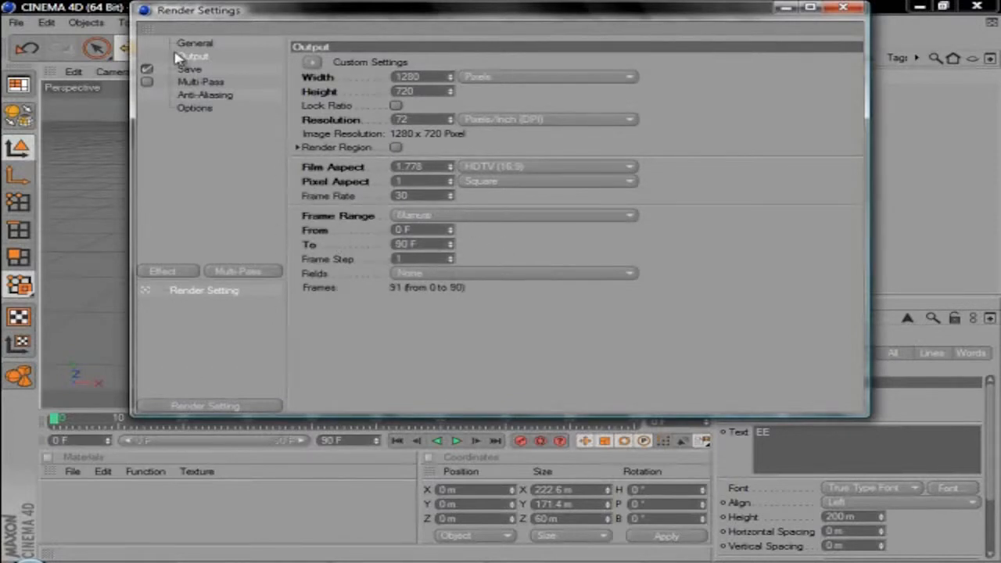
Step: Save the render as a QuickTime Movie with Alpha Channel and Straight Alpha enabled
click(190, 69)
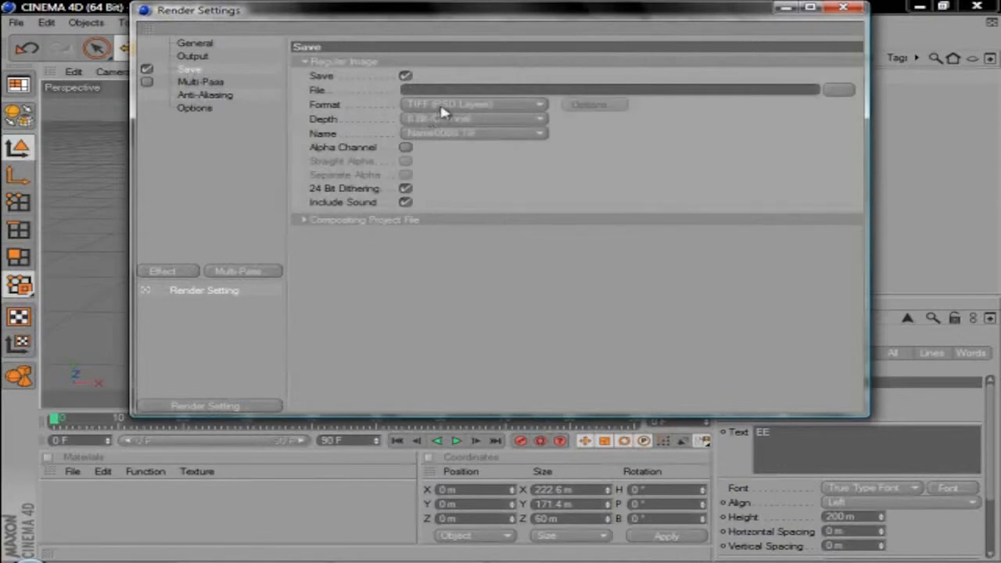
click(469, 103)
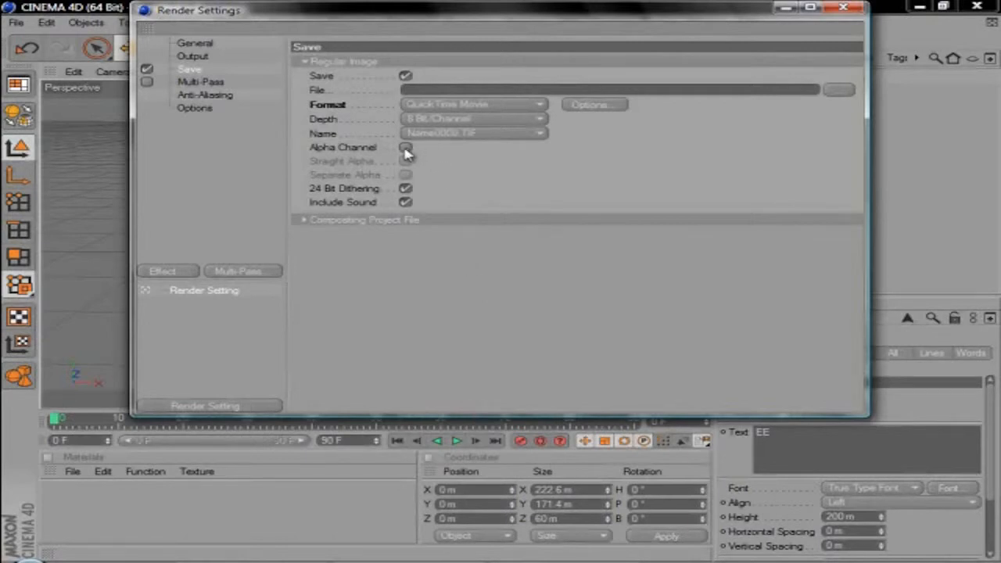
click(407, 147)
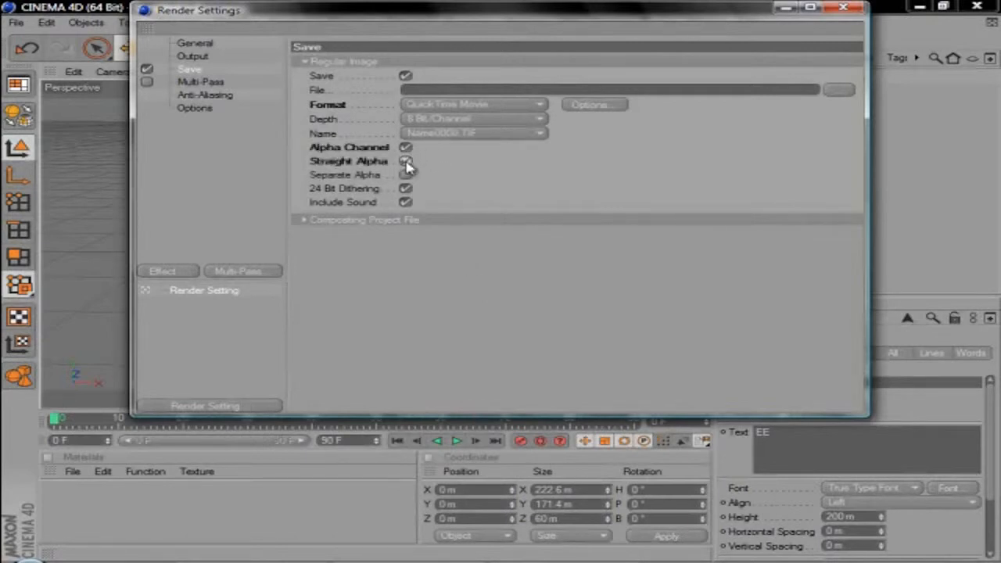
click(405, 160)
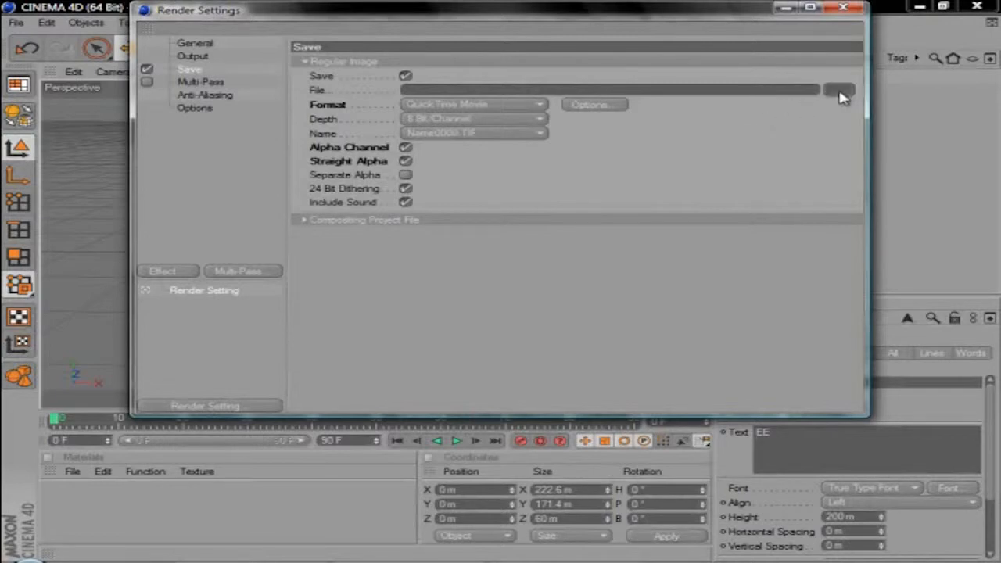
Step: Name the render output file 'Transparent Tutorial' in the Cinema 4d documents folder
click(838, 89)
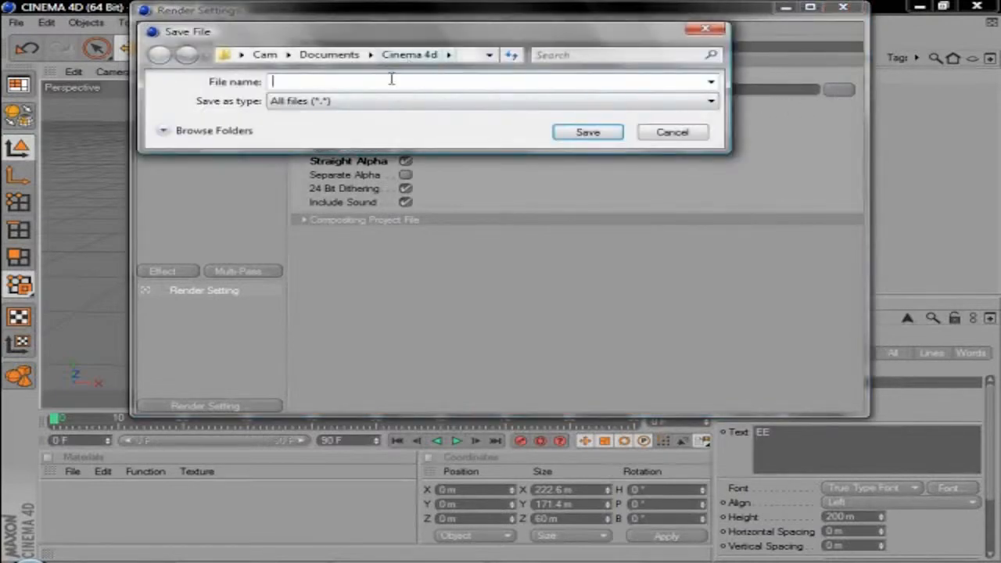
text(Trasparent)
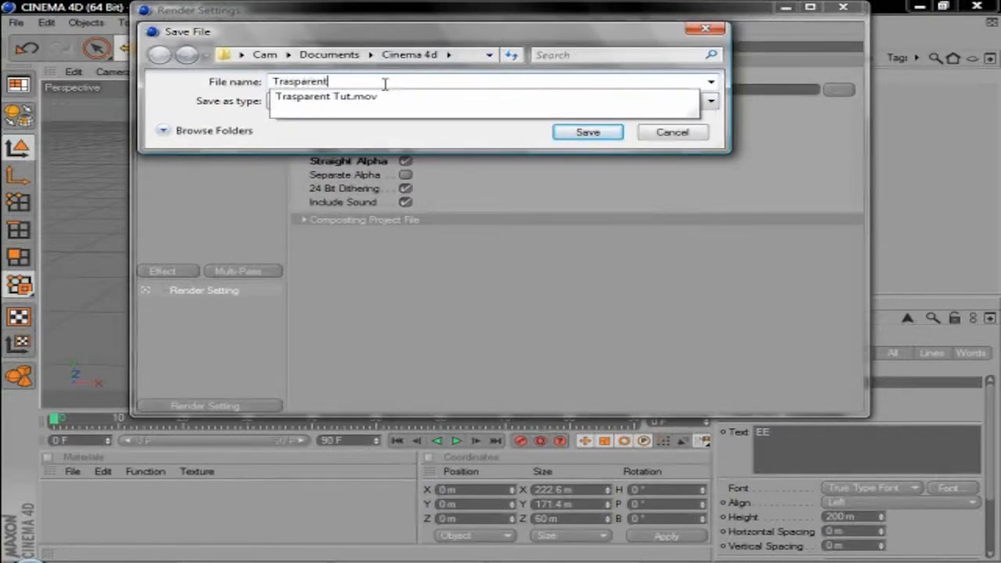
key(Backspace)
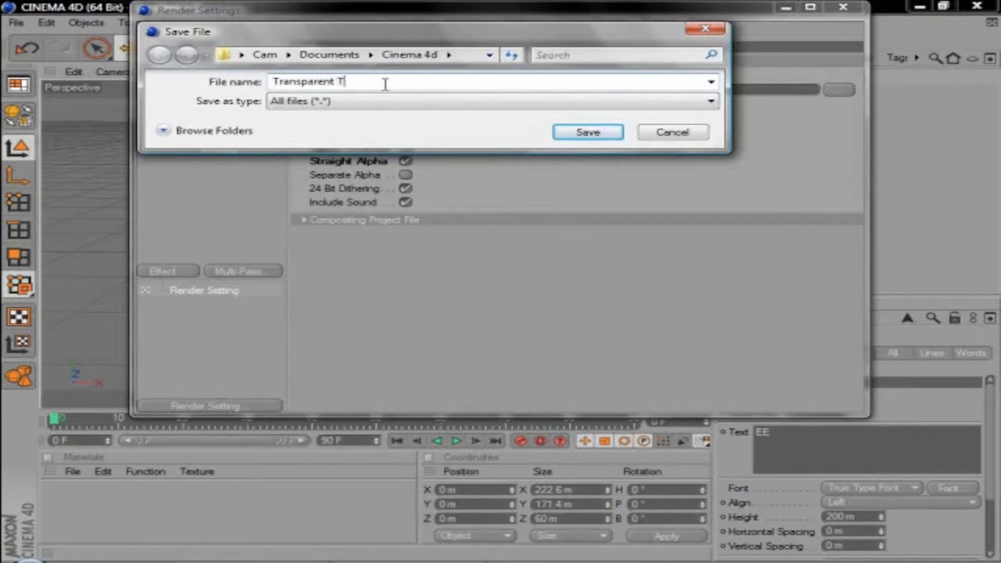
text(utor)
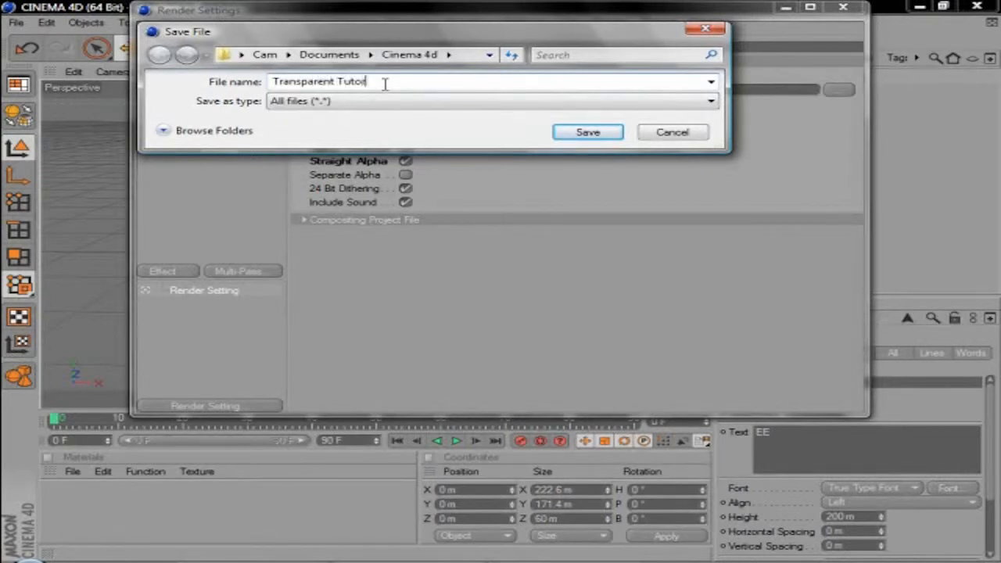
text(ial)
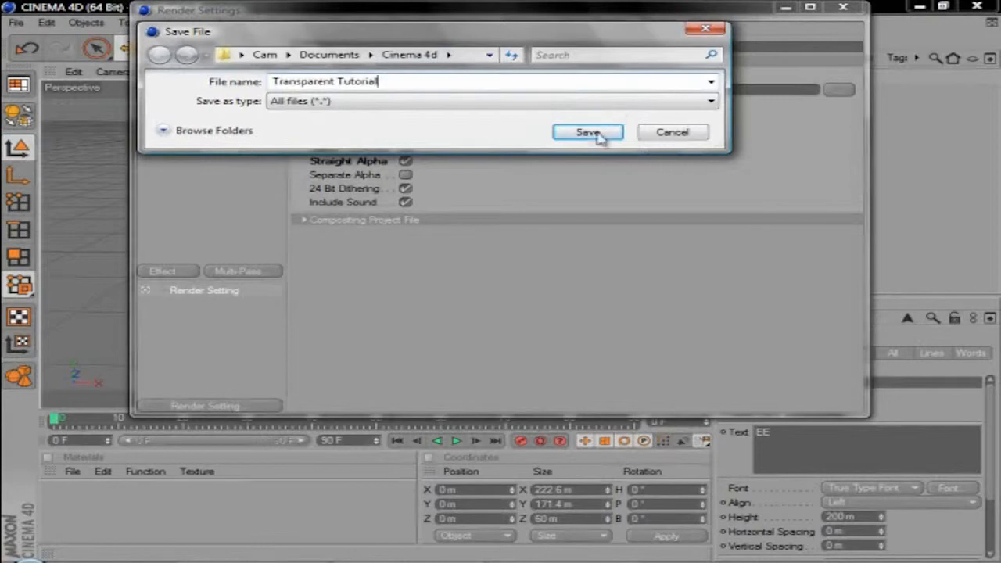
click(588, 131)
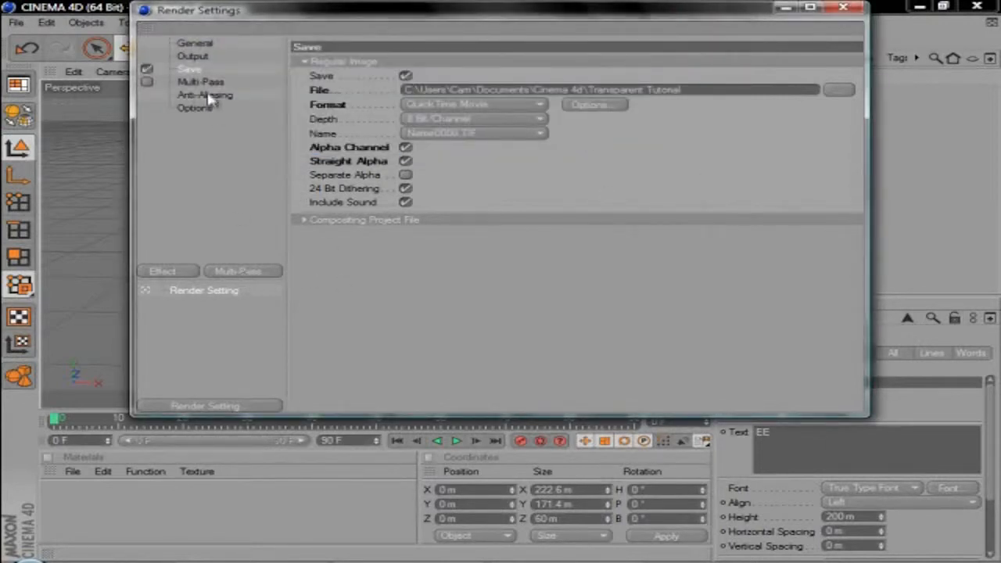
Step: Render all 91 frames of the EE animation to the Picture Viewer and close it when done
click(194, 43)
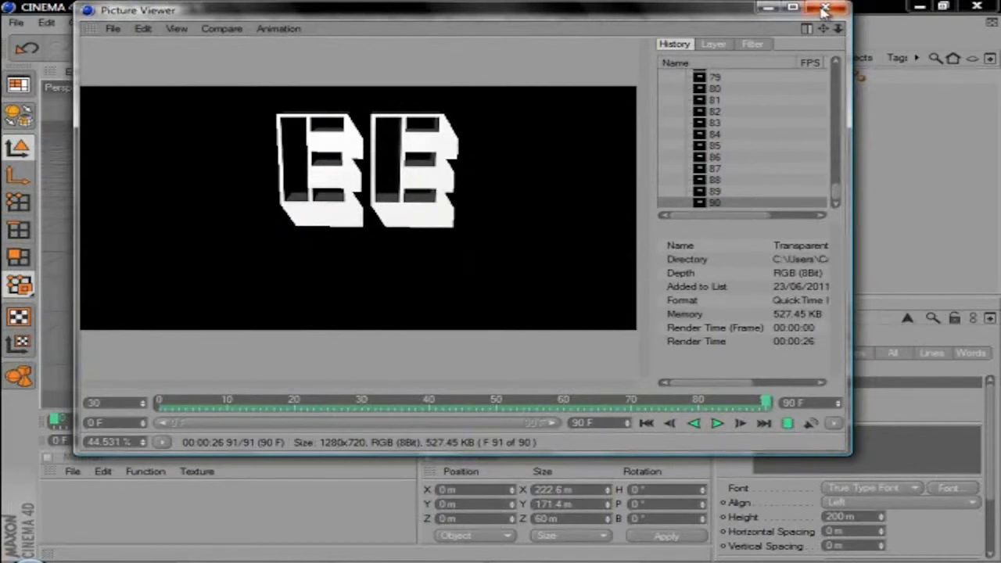
click(827, 10)
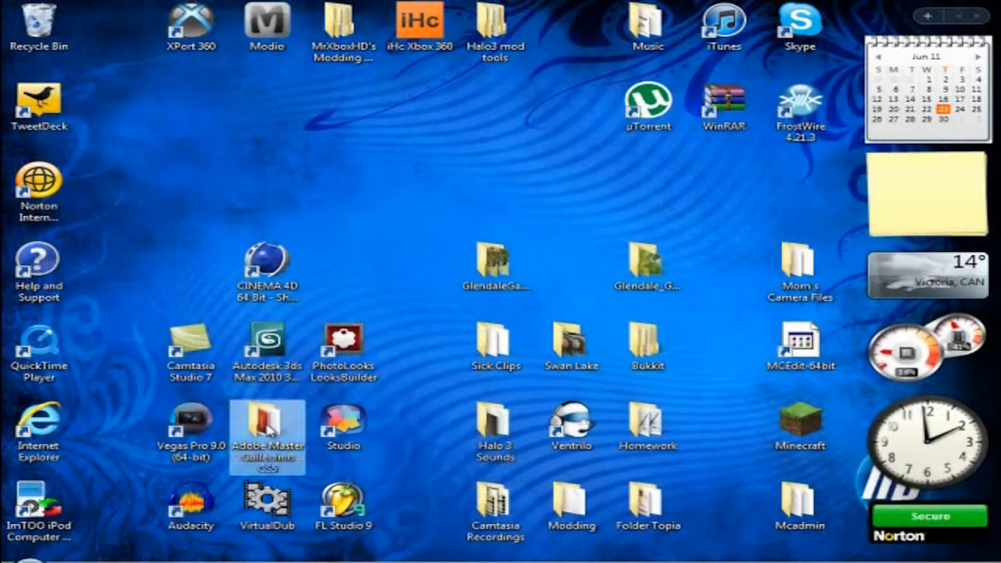
Step: Launch After Effects CS5 from the Adobe Master Collection desktop shortcut
double_click(266, 429)
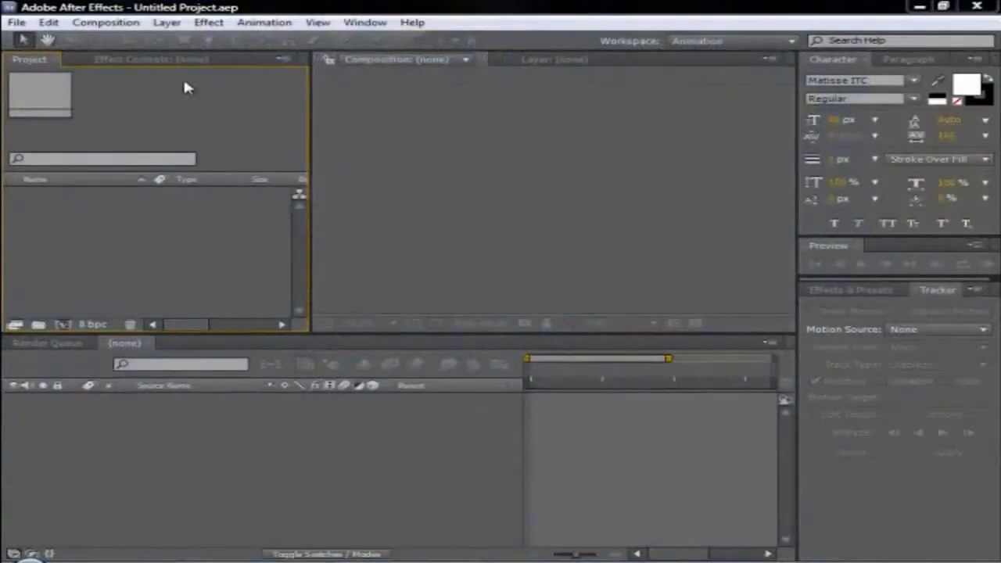
Step: Create Comp 1 as a new 1280×720, 29.97 fps composition
click(106, 22)
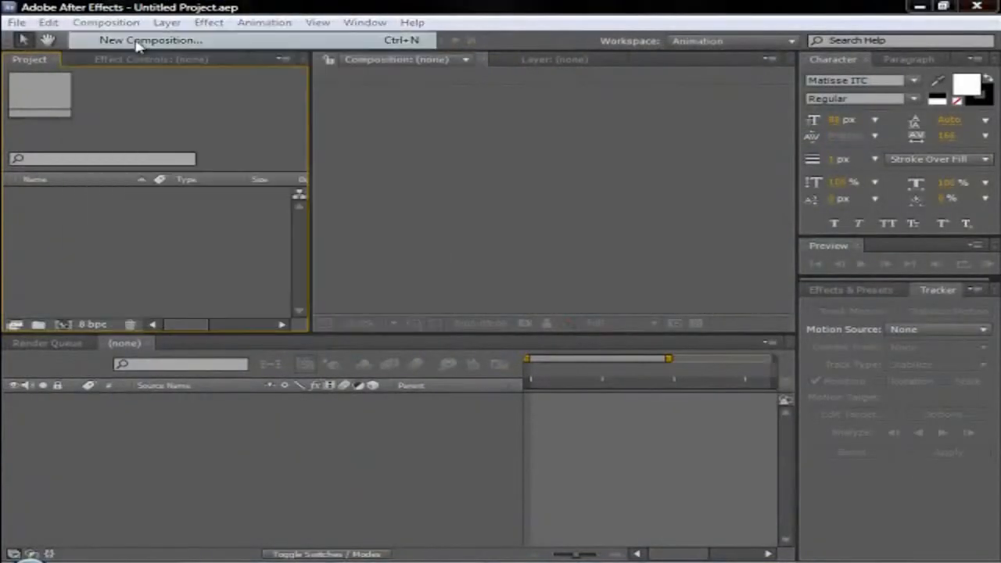
click(150, 41)
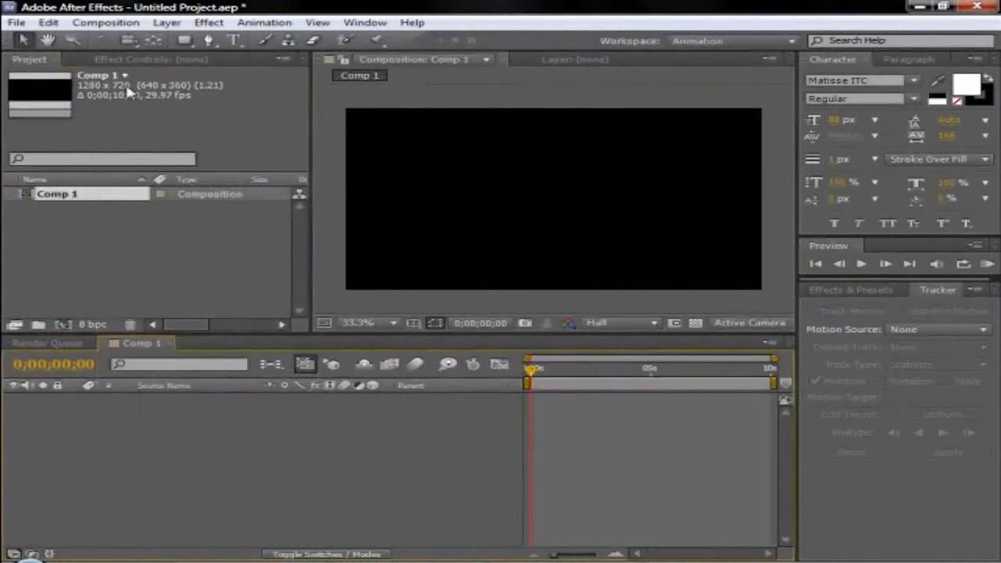
mouse_move(128, 299)
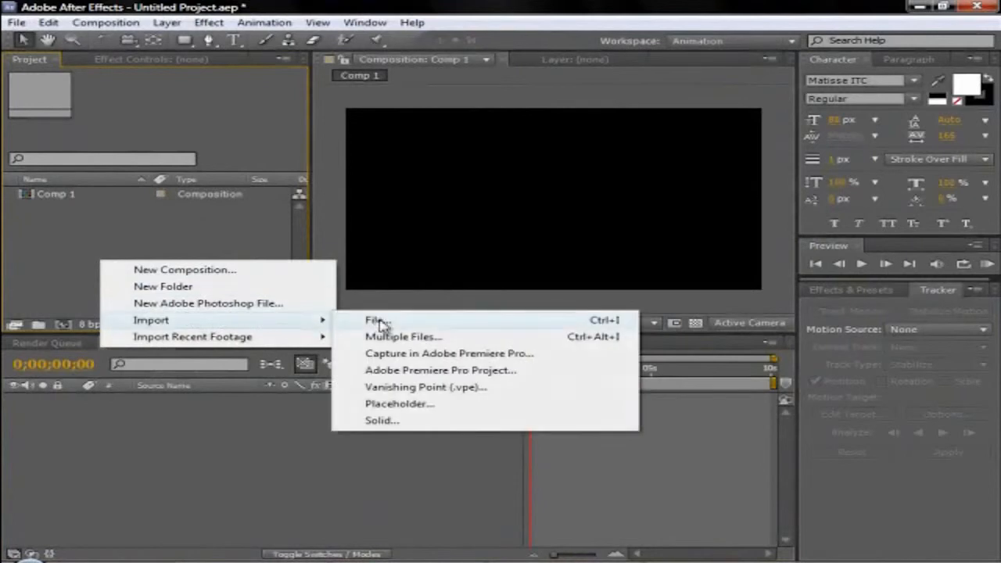
Step: Import Transparent Tutorial.mov as Straight - Unmatted alpha and place it in Comp 1's timeline
click(376, 319)
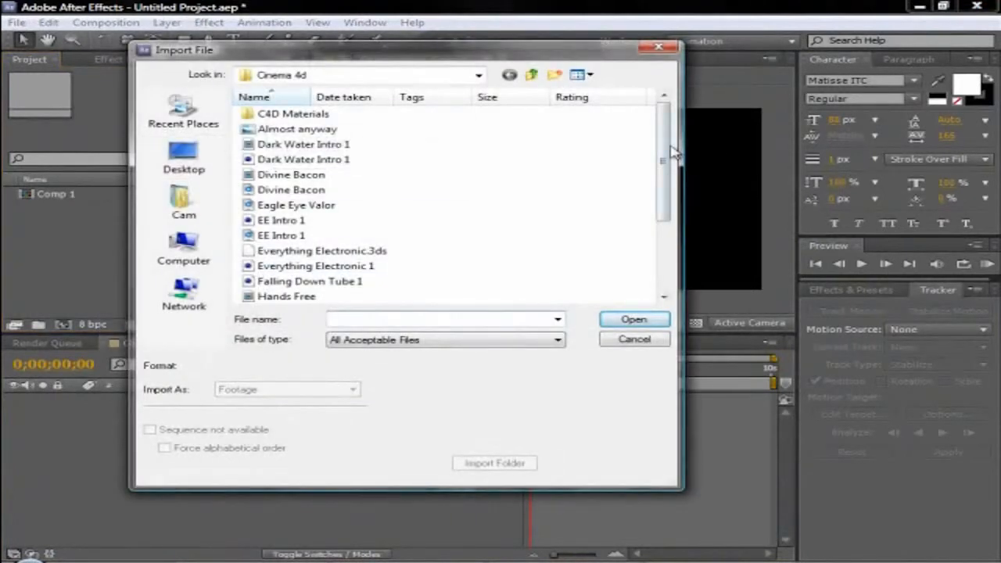
scroll(down, 3)
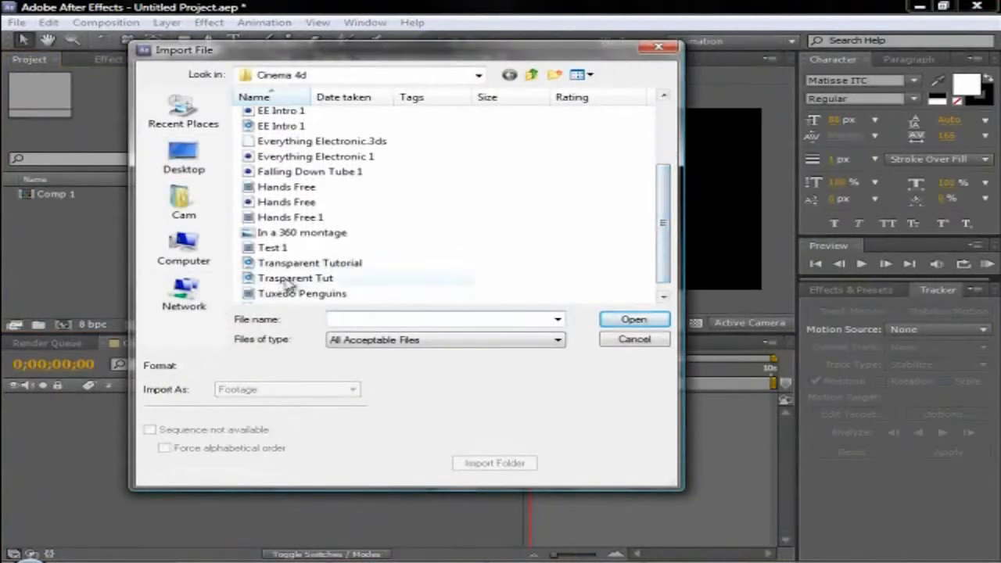
click(634, 319)
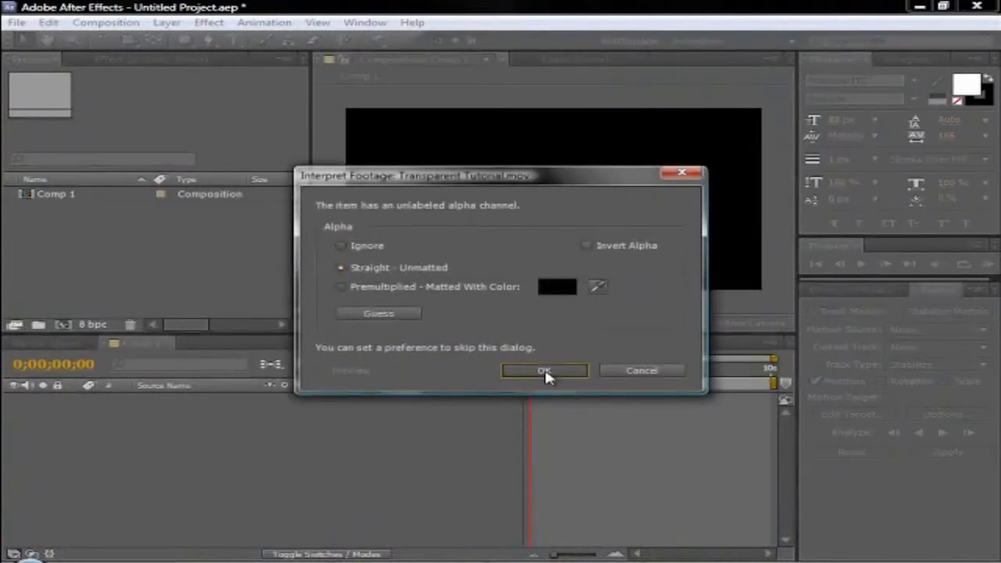
click(544, 369)
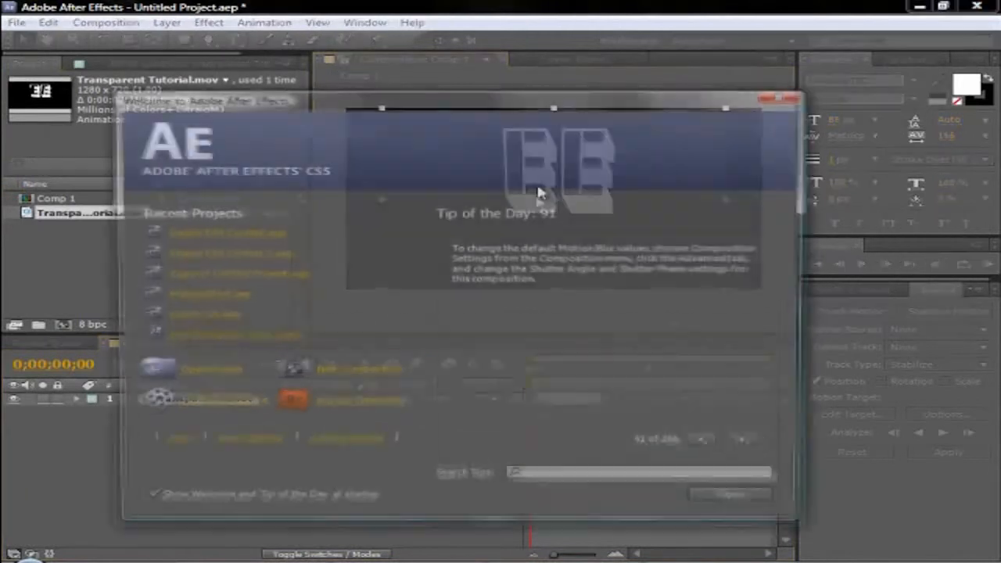
click(782, 97)
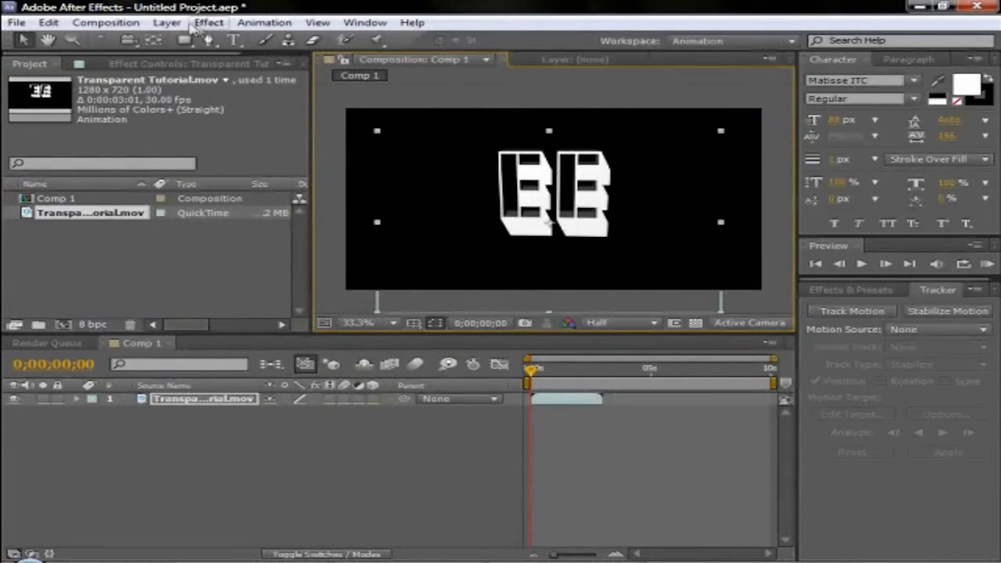
click(165, 22)
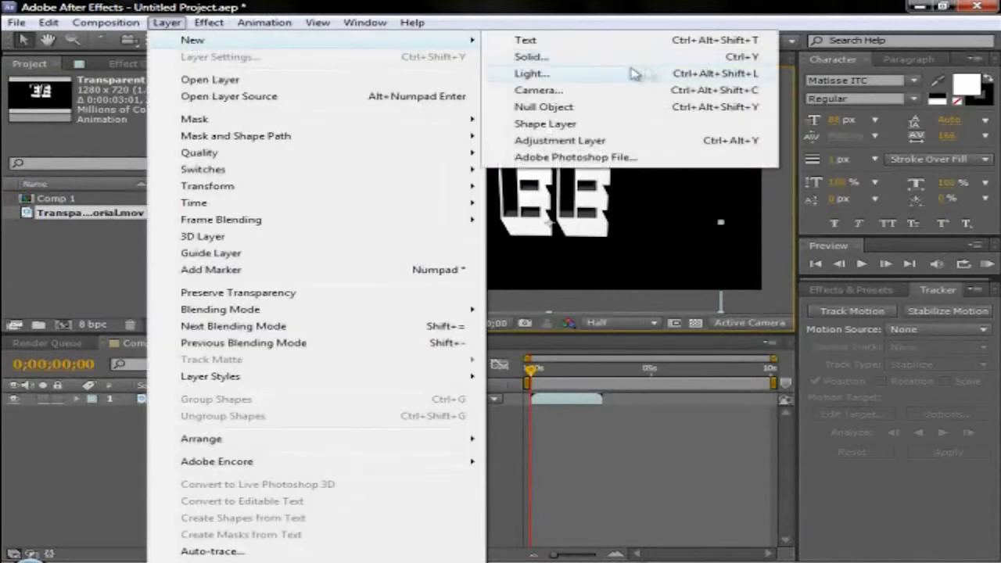
Step: Create Red Solid 1, a full-frame red solid sitting beneath the EE footage layer
click(532, 56)
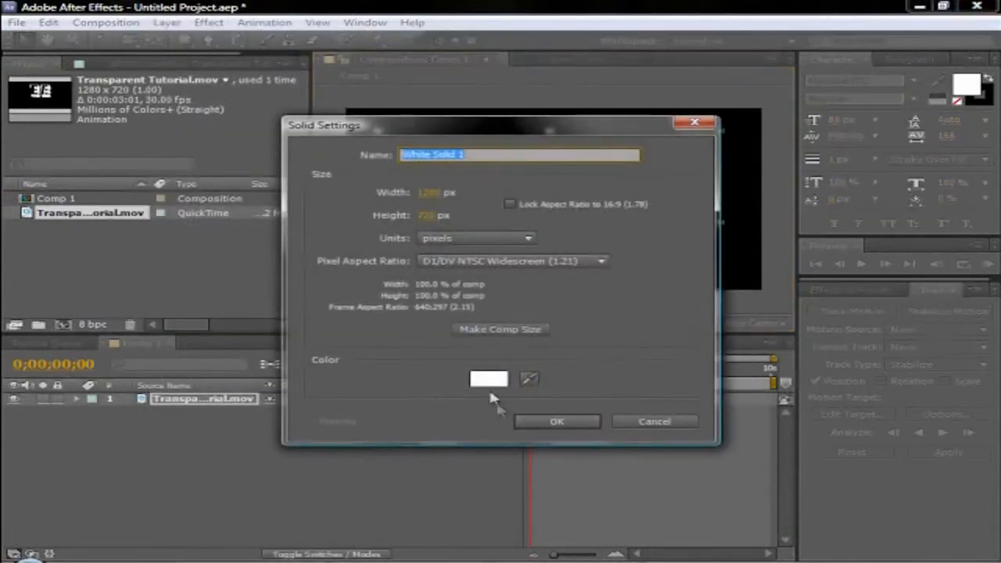
click(488, 378)
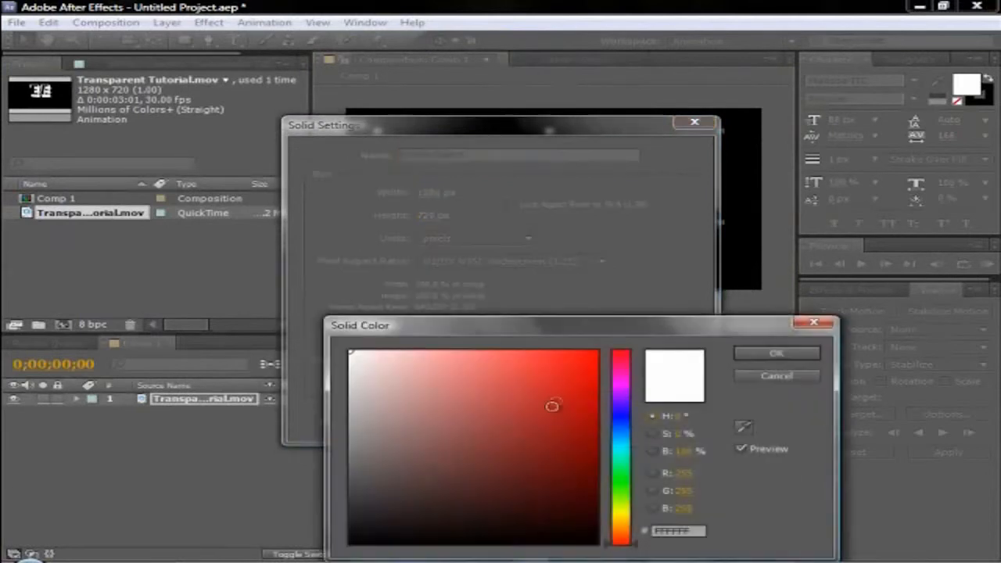
click(776, 354)
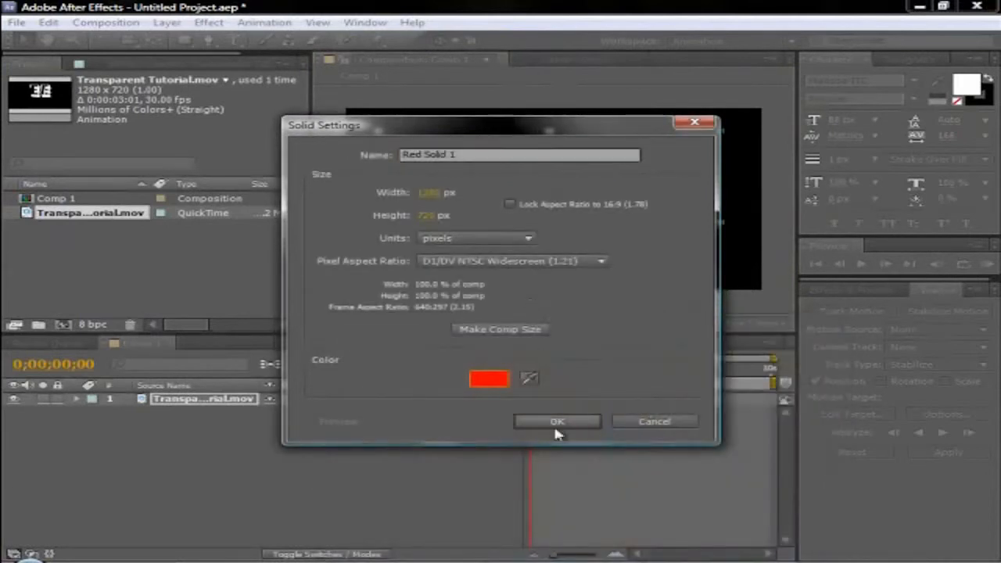
click(557, 423)
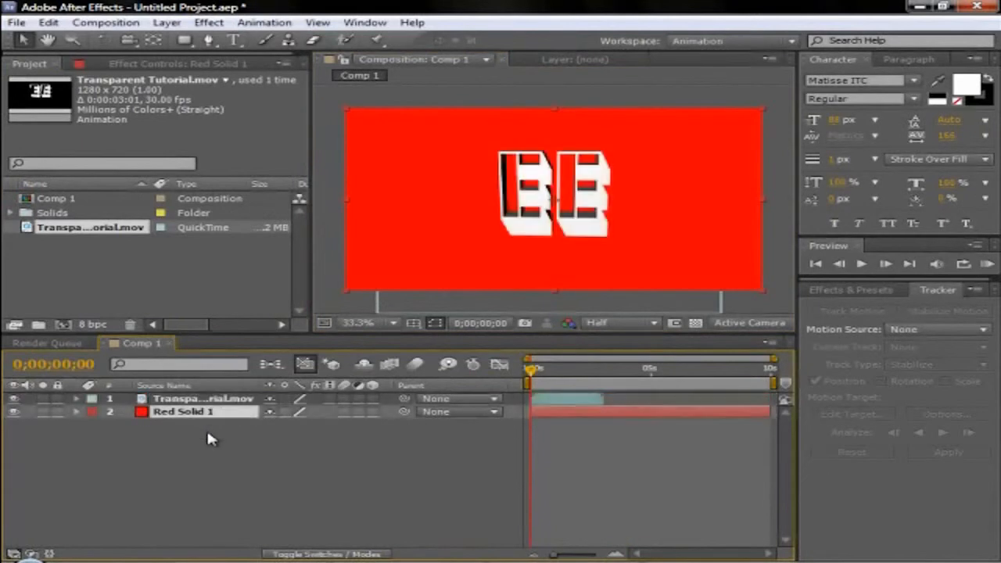
mouse_move(618, 205)
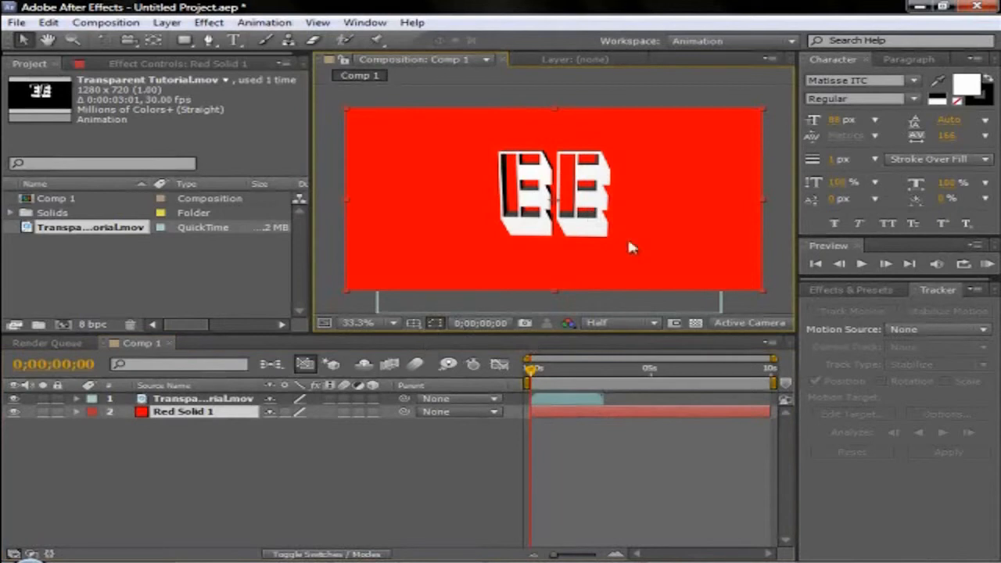
mouse_move(326, 7)
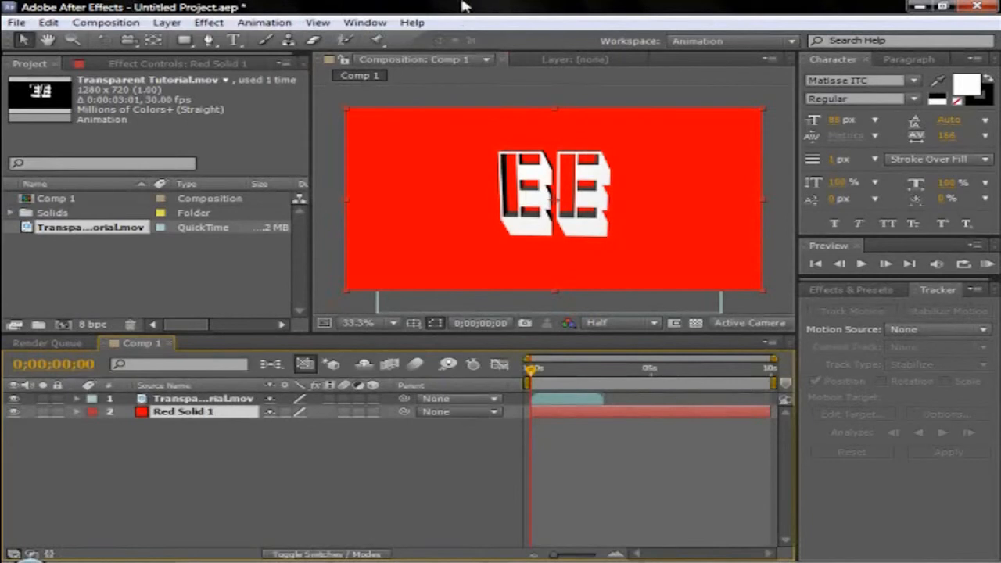
mouse_move(477, 6)
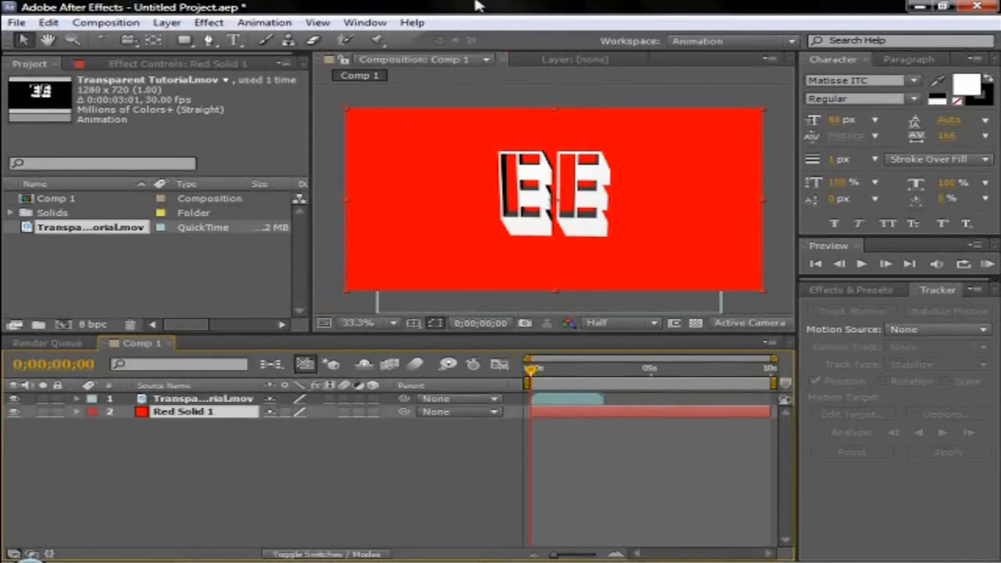